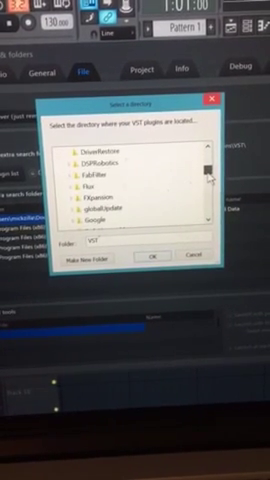
Step: Browse the VST folder's plugin subfolders and keep VST as the plugin search folder
{"action": "scroll", "scroll_direction": "down", "scroll_amount": 3}
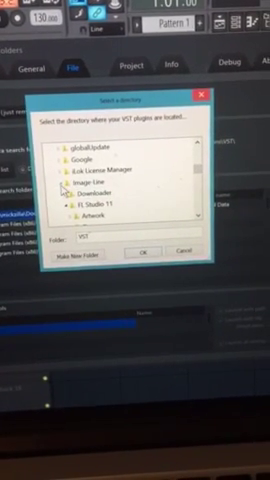
{"action": "scroll", "scroll_direction": "down", "scroll_amount": 3}
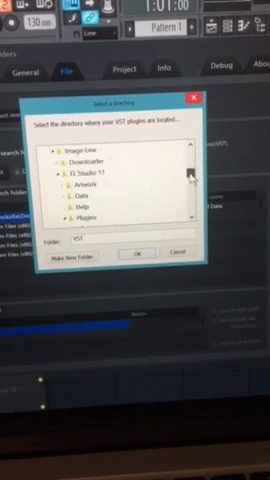
{"action": "scroll", "scroll_direction": "down", "scroll_amount": 3}
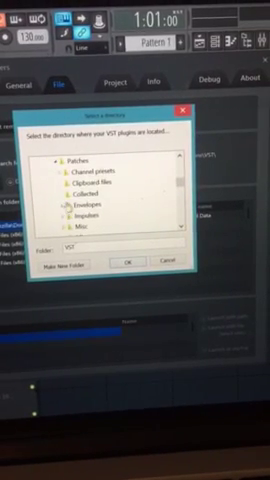
{"action": "scroll", "scroll_direction": "down", "scroll_amount": 3}
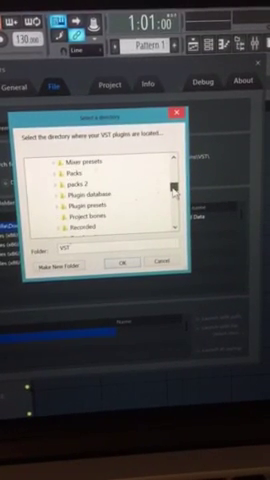
{"action": "scroll", "scroll_direction": "down", "scroll_amount": 3}
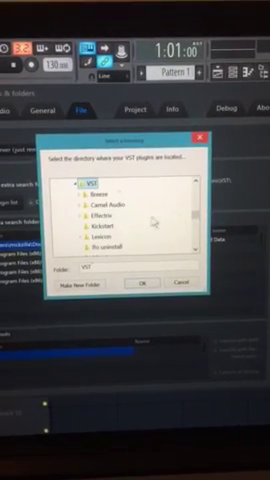
{"action": "scroll", "scroll_direction": "down", "scroll_amount": 3}
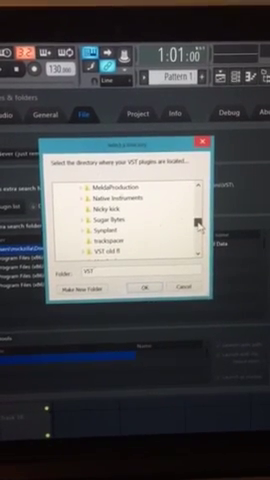
{"action": "scroll", "scroll_direction": "up", "scroll_amount": 3}
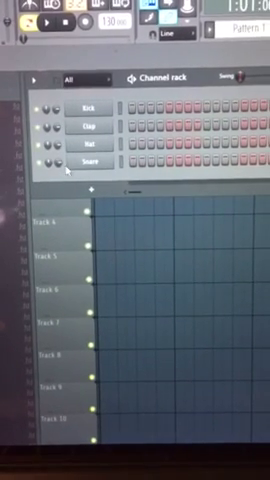
Step: Bring up the Snare channel's context menu showing the Insert options
{"action": "right_click", "coordinate": [78, 161]}
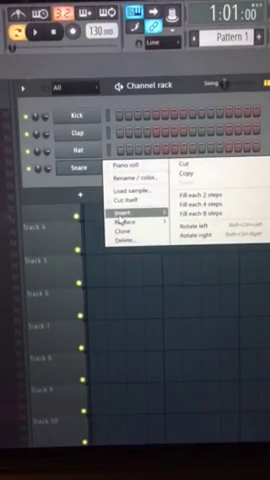